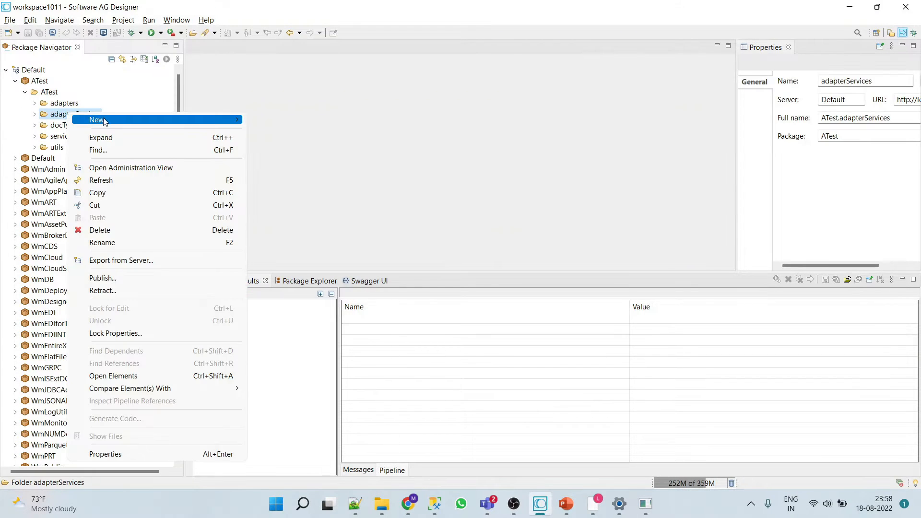
# Start a new adapter service in adapterServices named callStoredProcWithSig
pyautogui.click(96, 120)
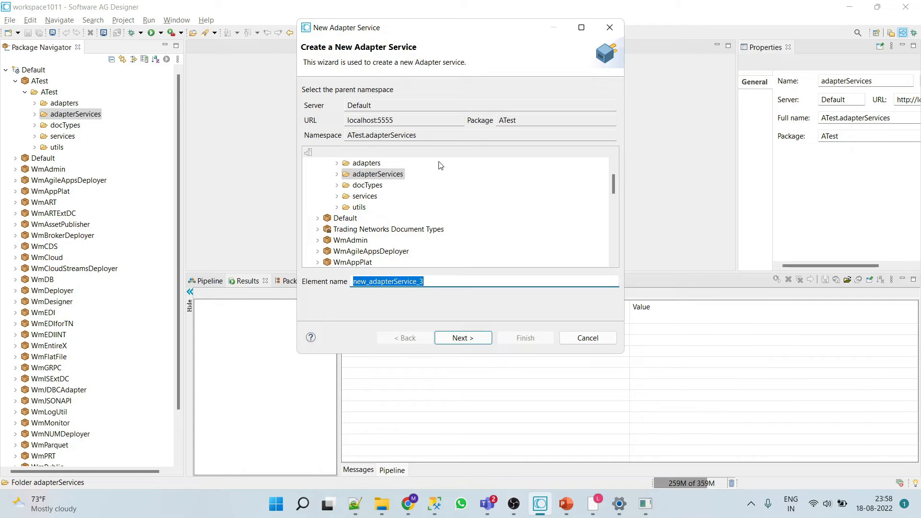
pyautogui.write('callSt')
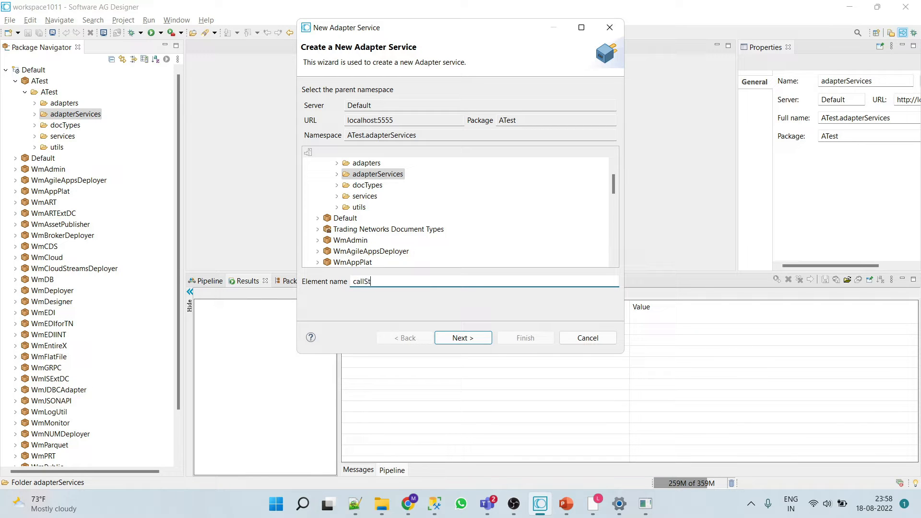
pyautogui.write('oredPr')
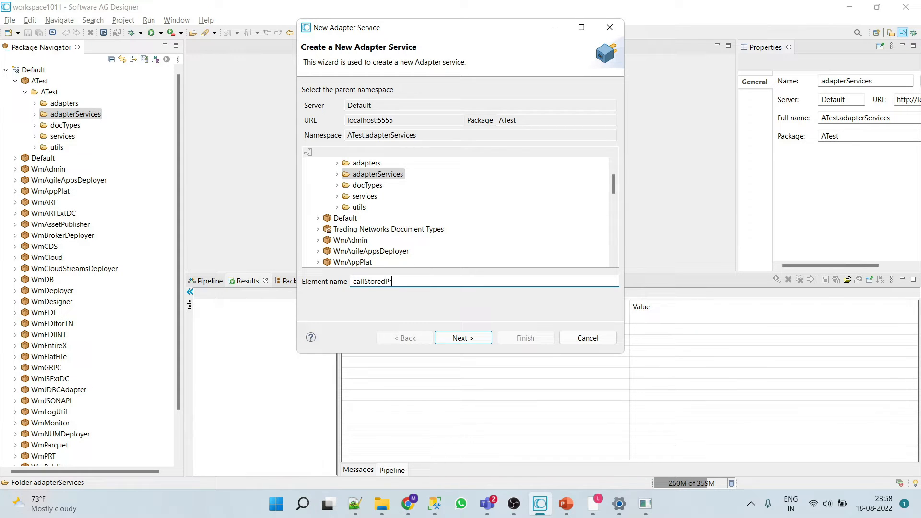
pyautogui.write('ocWith')
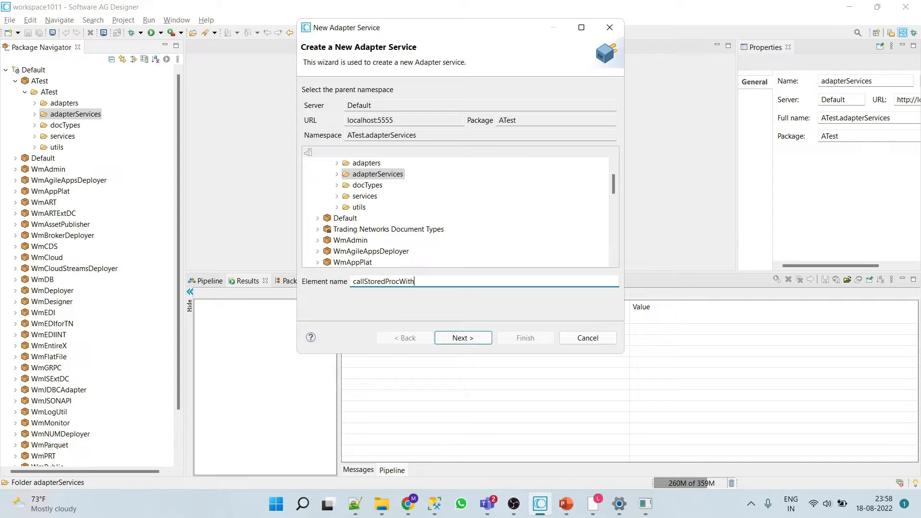
pyautogui.write('S')
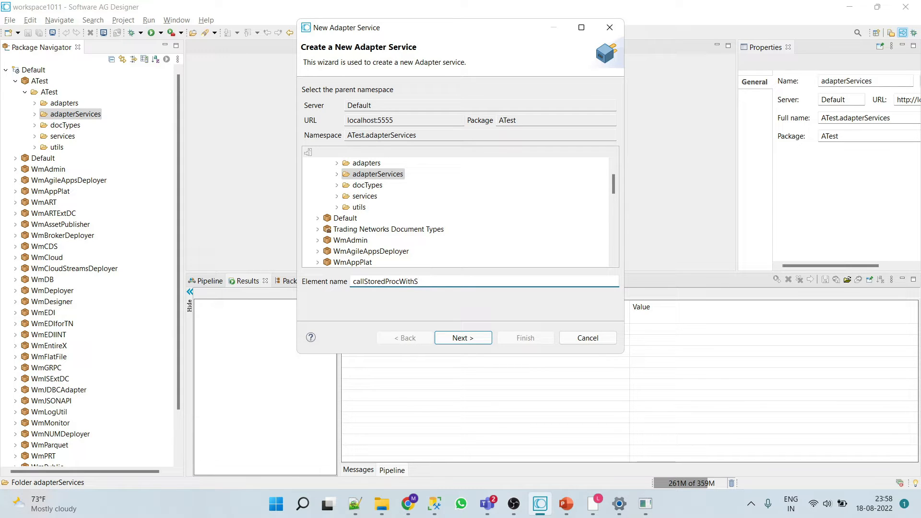
pyautogui.write('ig')
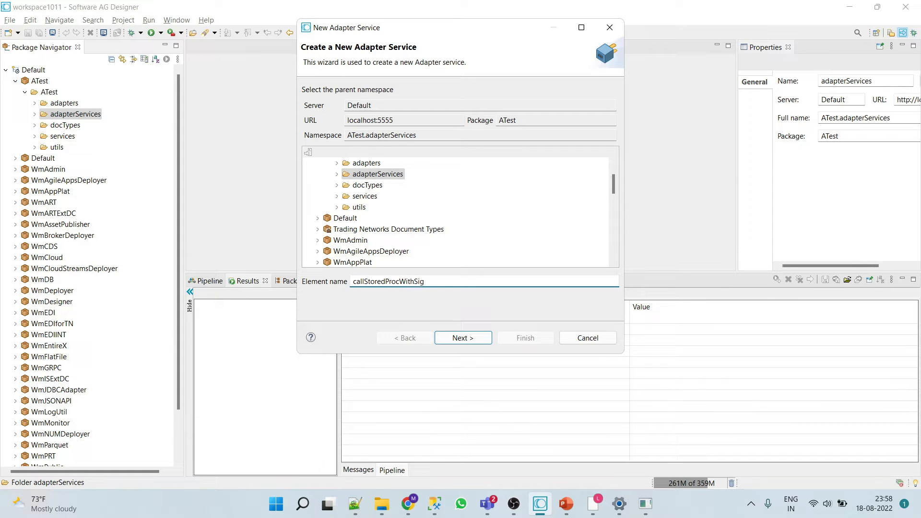
pyautogui.click(462, 338)
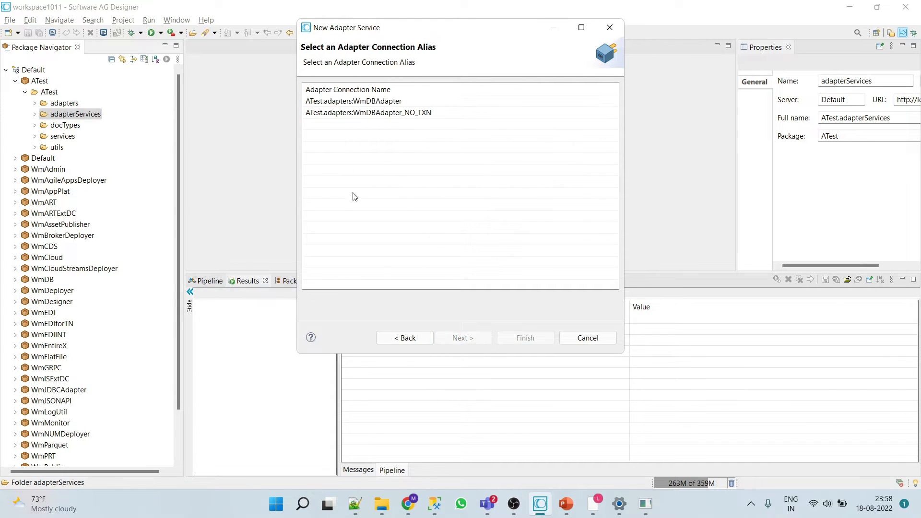
# Use the WmDBAdapter connection with the StoredProcedureWithSignature template and finish
pyautogui.click(353, 100)
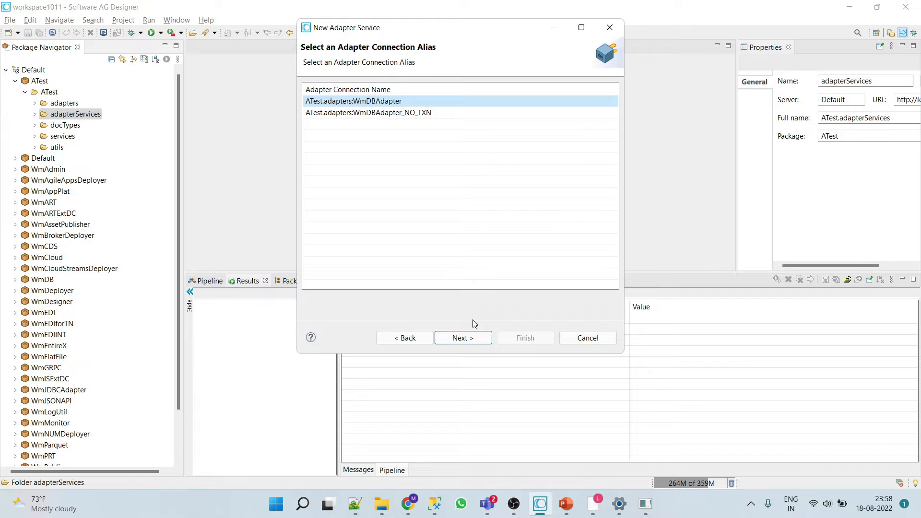
pyautogui.click(463, 338)
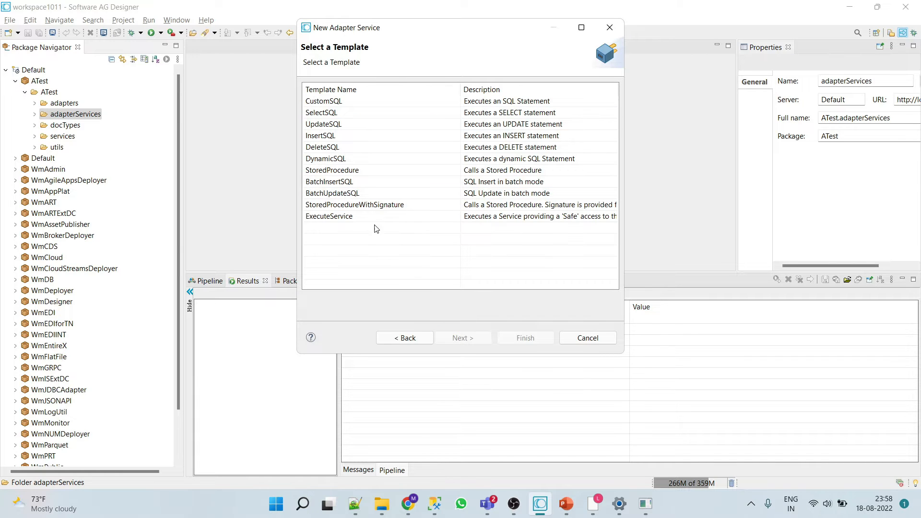
pyautogui.click(329, 217)
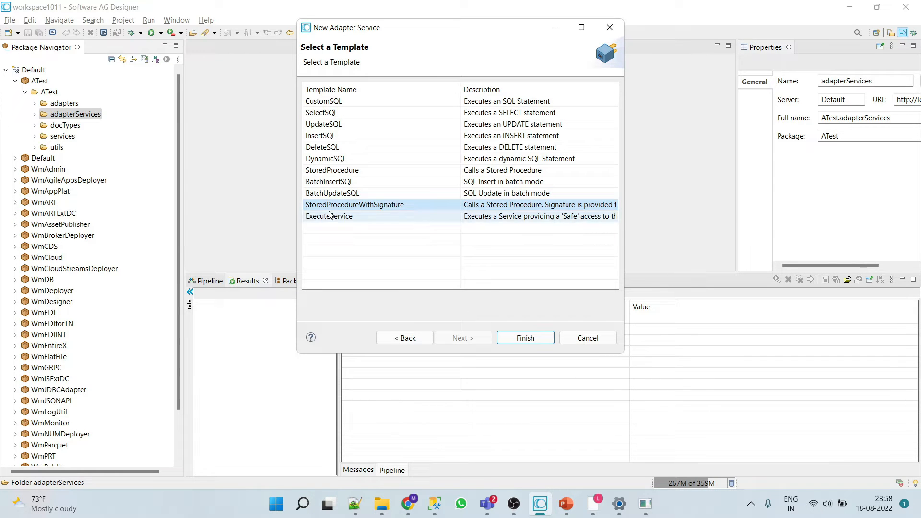
pyautogui.click(35, 114)
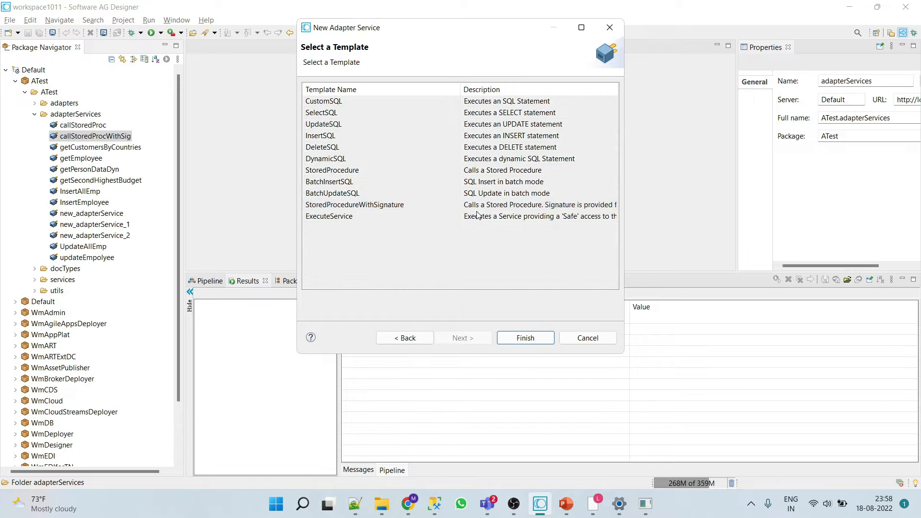
pyautogui.click(524, 338)
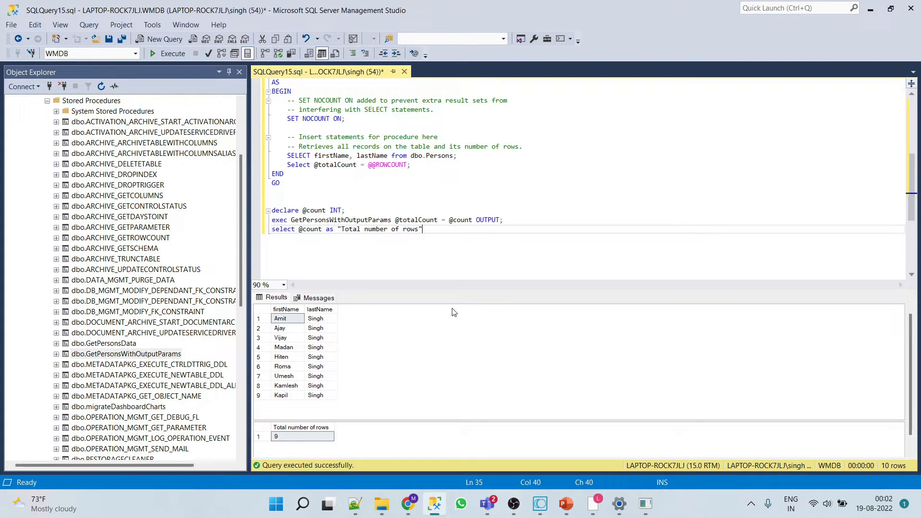
# Switch back to Software AG Designer after reviewing the nine-row SSMS results
pyautogui.click(539, 503)
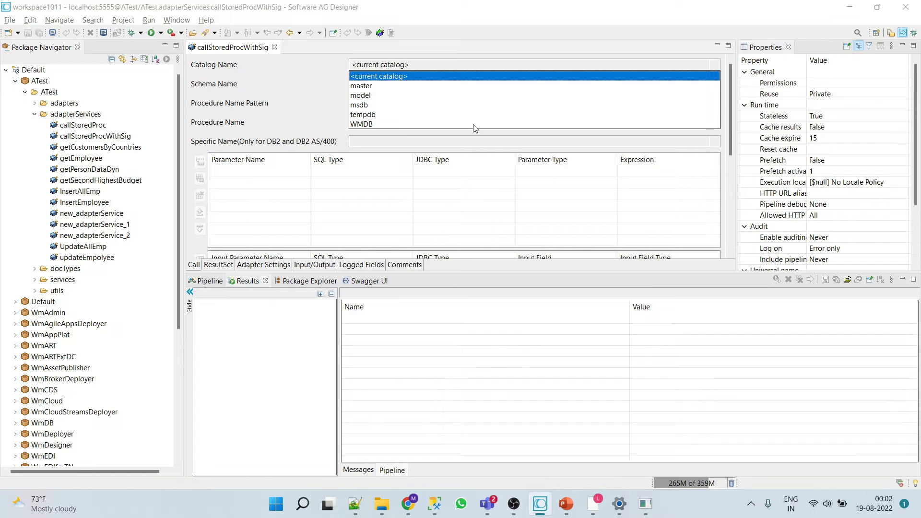
# Target catalog WMDB, schema dbo, and procedure GetPersonsWithOutputParams on the Call tab
pyautogui.click(361, 123)
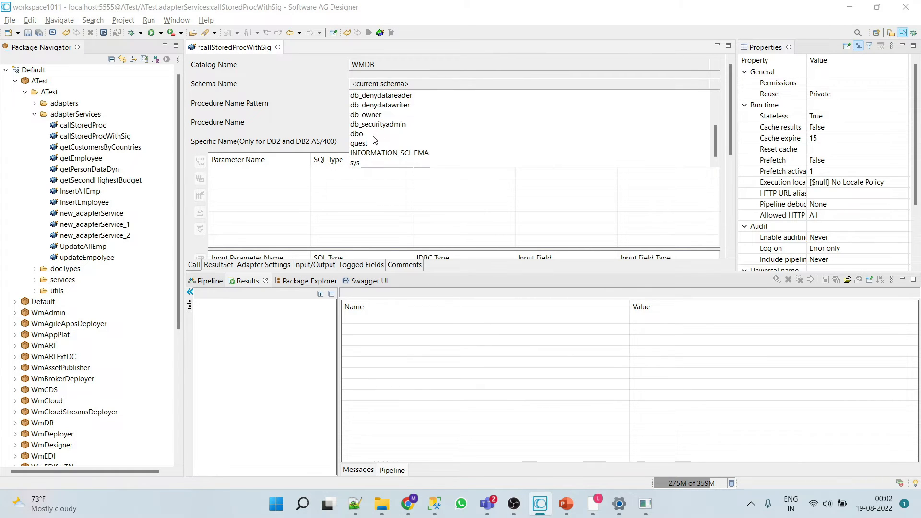
pyautogui.click(357, 133)
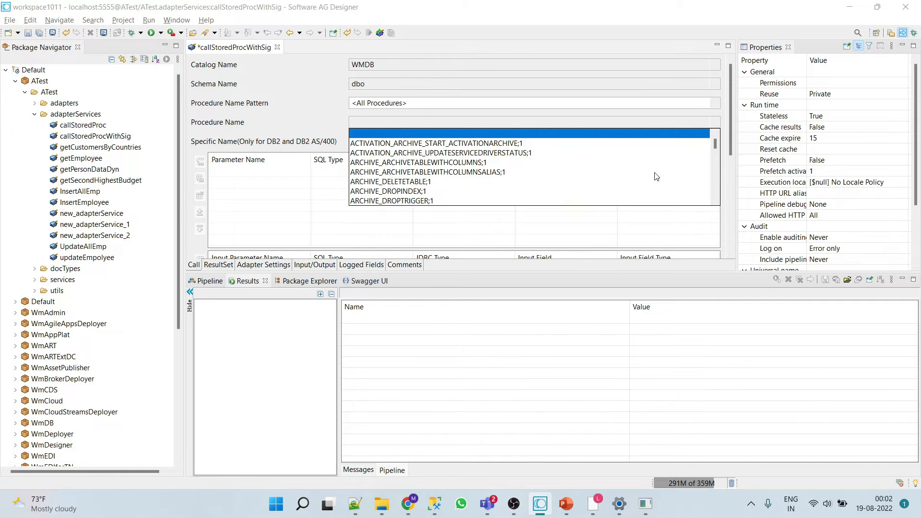
pyautogui.scroll(-3)
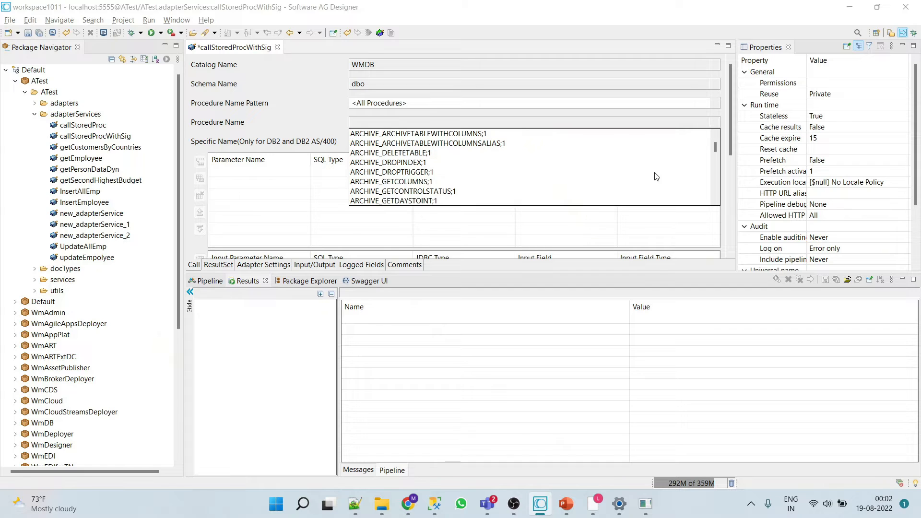
pyautogui.scroll(-3)
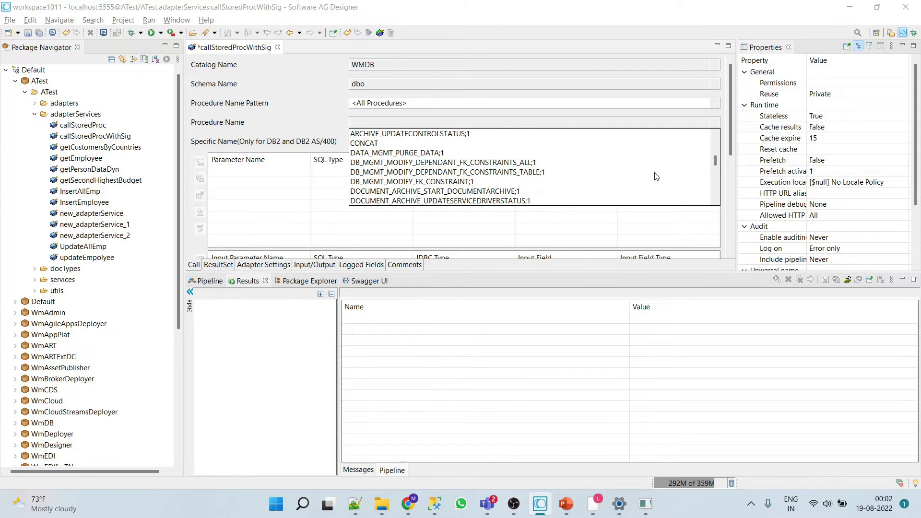
pyautogui.scroll(-3)
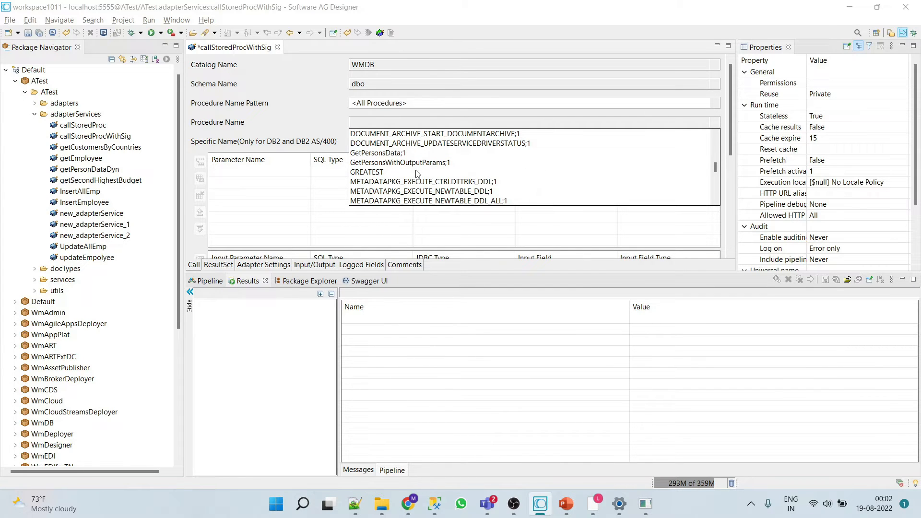
pyautogui.click(400, 162)
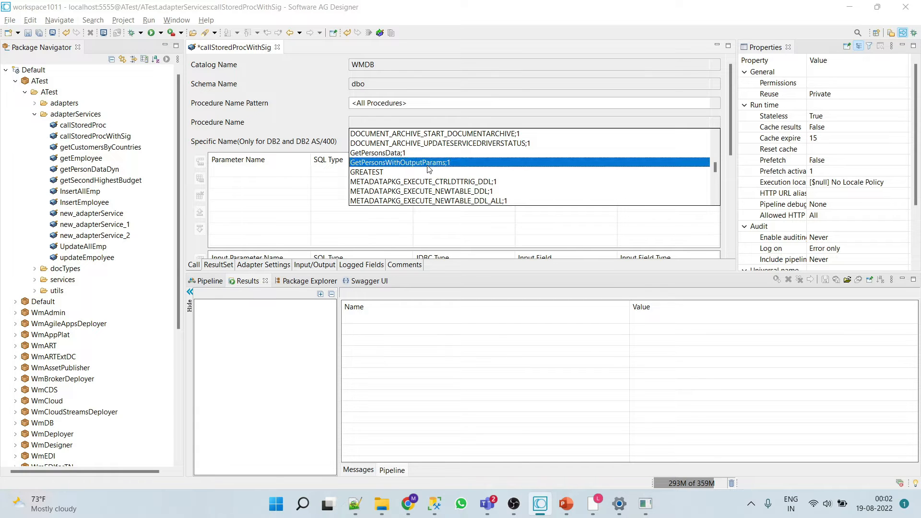
pyautogui.click(400, 162)
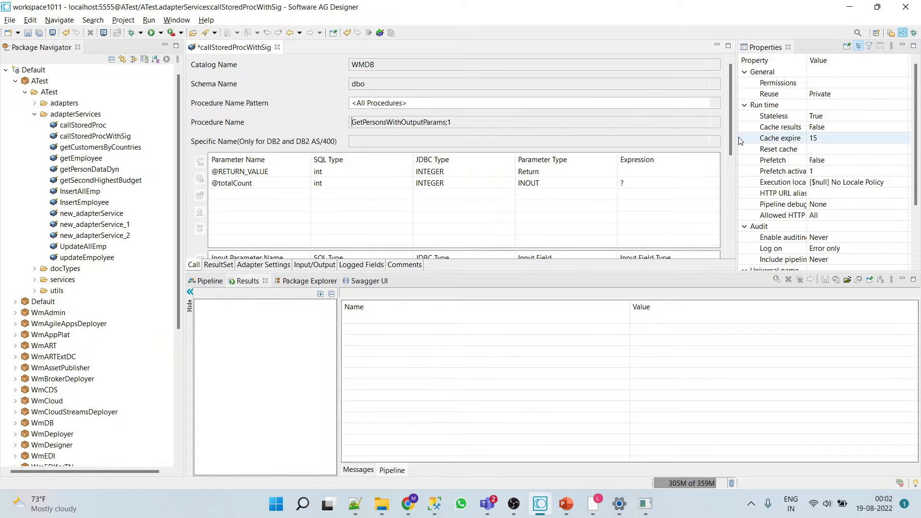
pyautogui.scroll(-3)
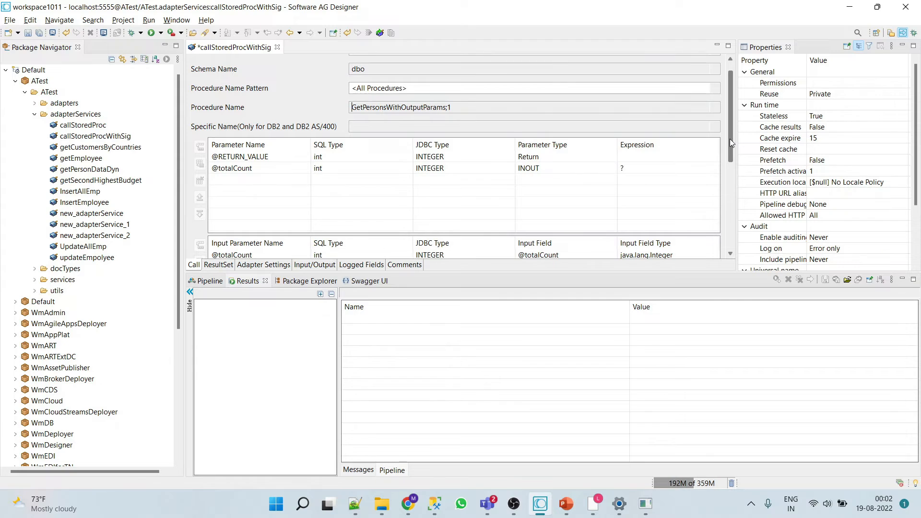
pyautogui.scroll(3)
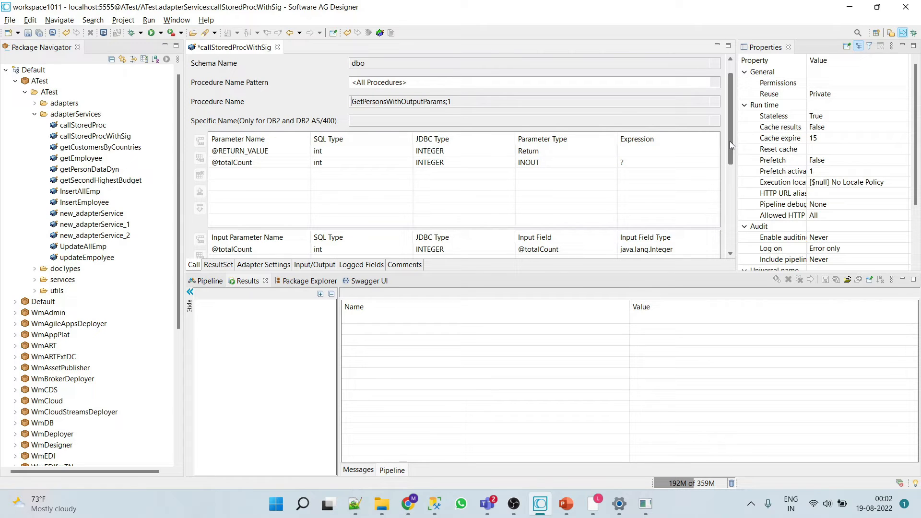
pyautogui.scroll(-3)
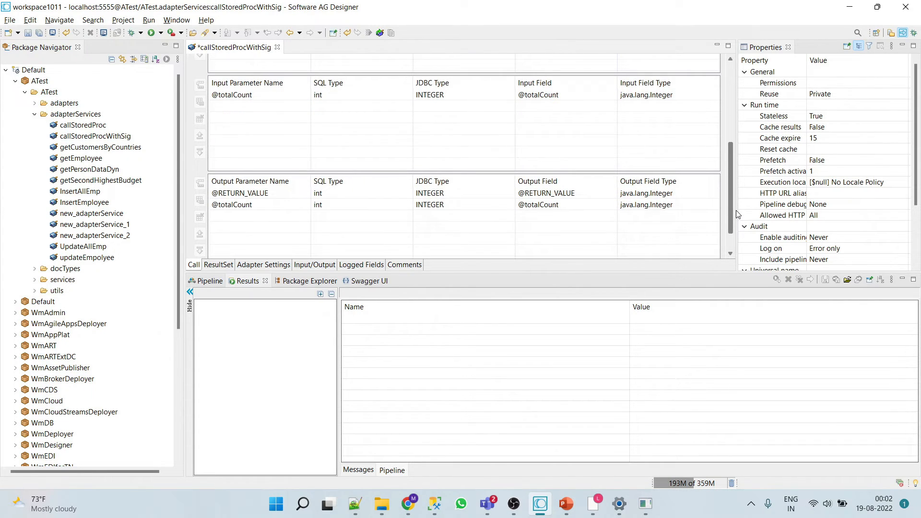
pyautogui.scroll(3)
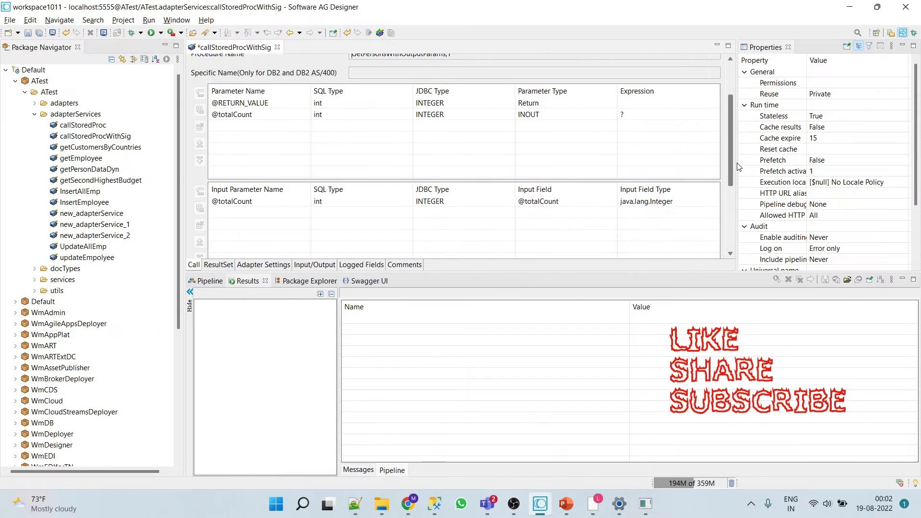
pyautogui.scroll(-3)
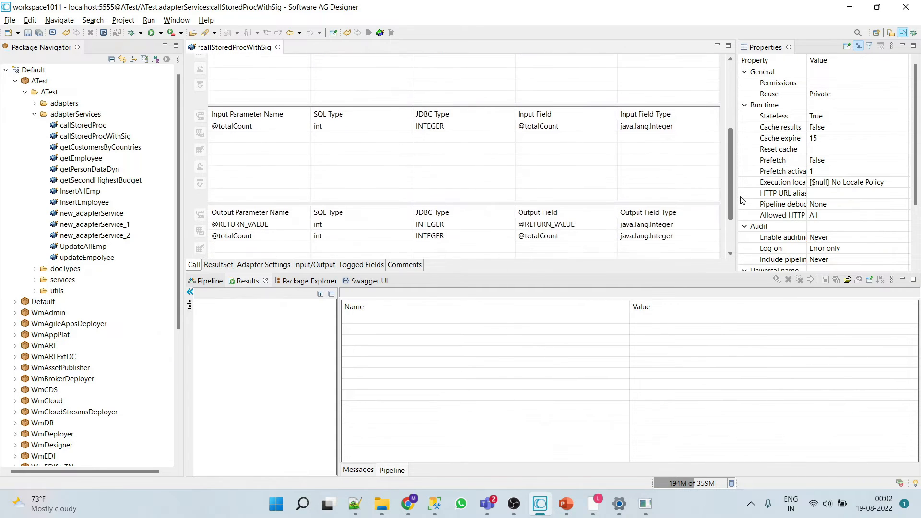
pyautogui.scroll(-3)
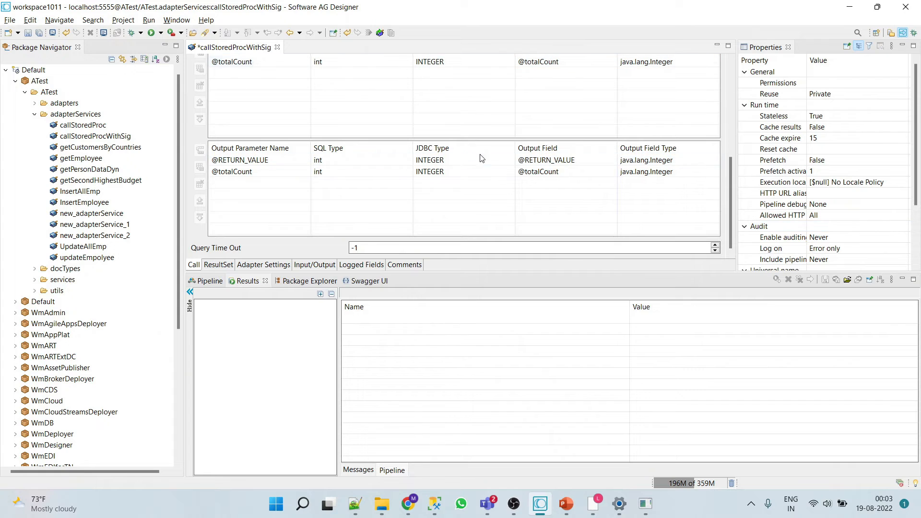
pyautogui.click(217, 265)
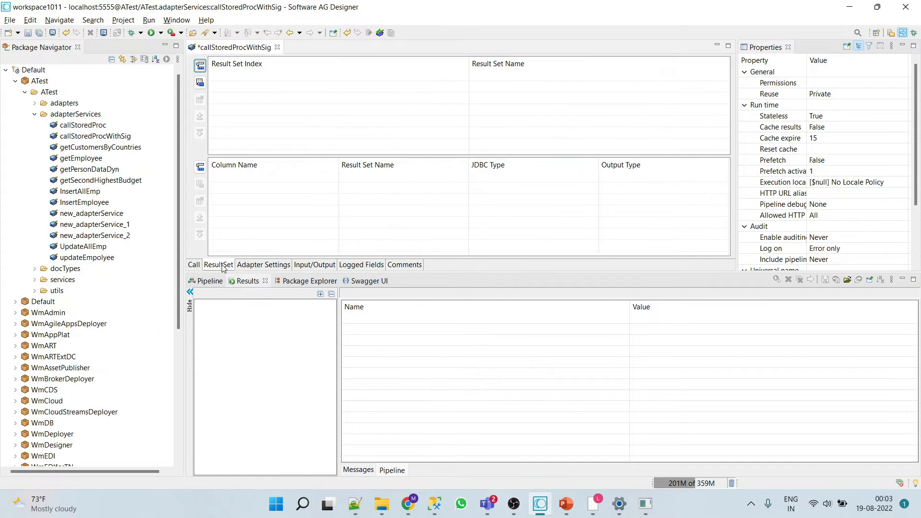
pyautogui.click(194, 265)
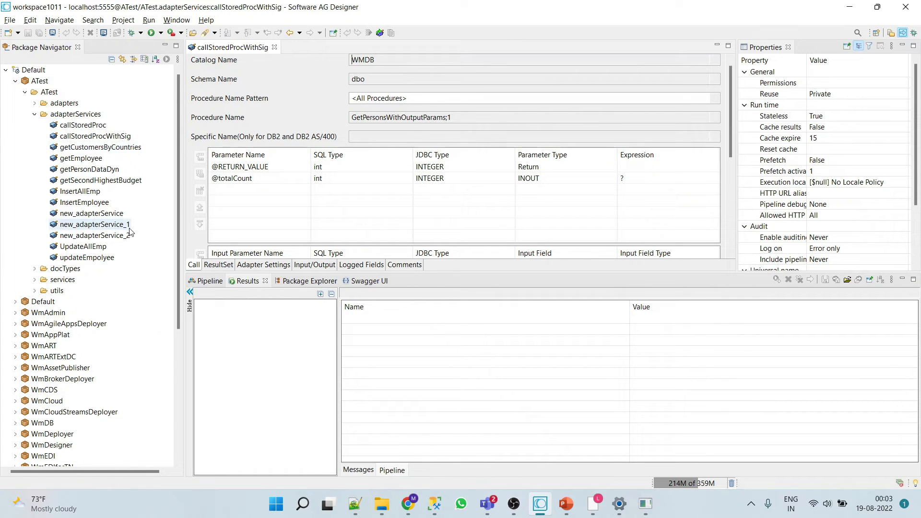
pyautogui.rightClick(94, 135)
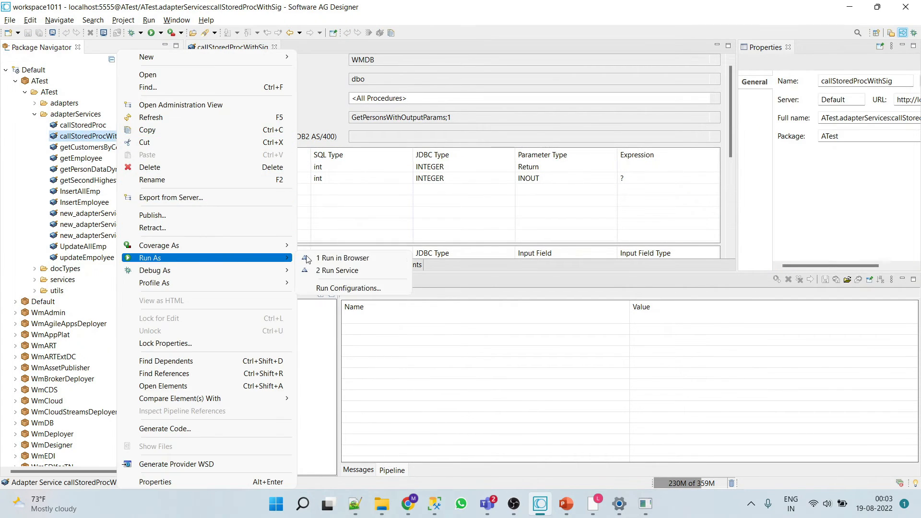
pyautogui.click(341, 270)
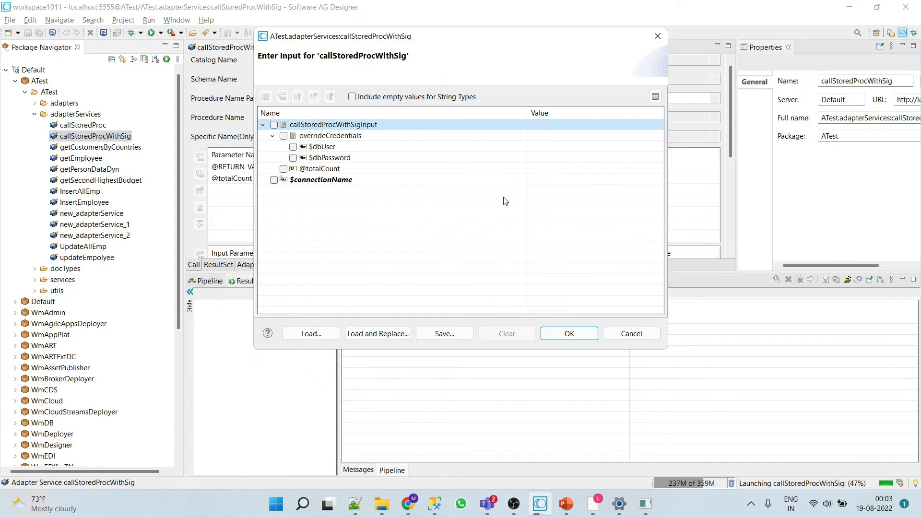
pyautogui.click(567, 333)
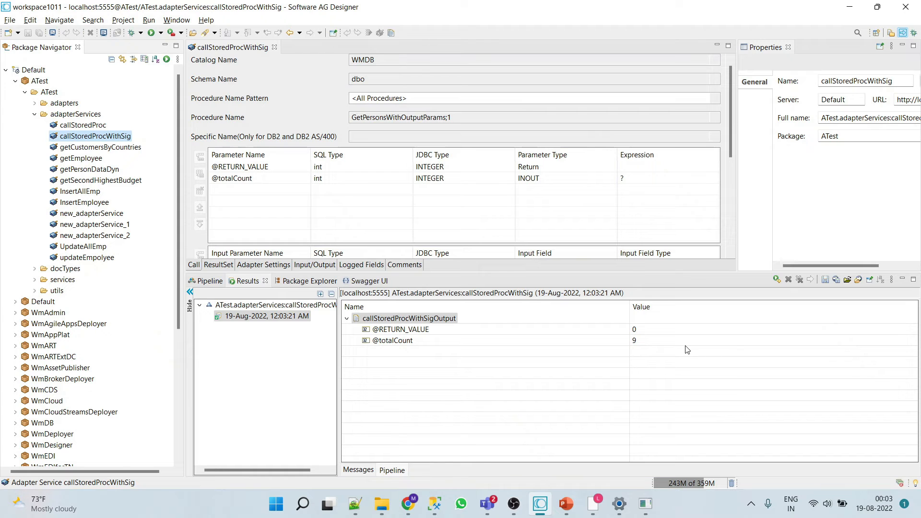
pyautogui.click(433, 504)
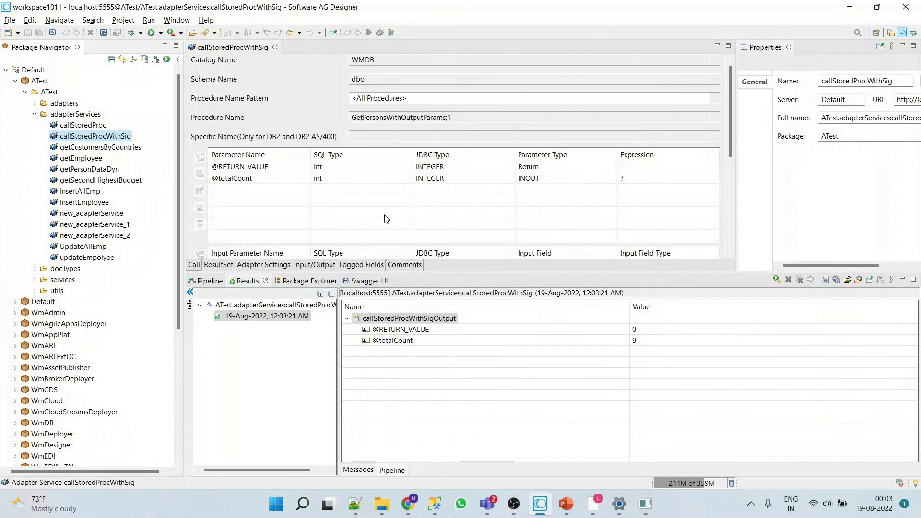
# Add result set rs1 on the ResultSet tab with a firstName column
pyautogui.click(218, 265)
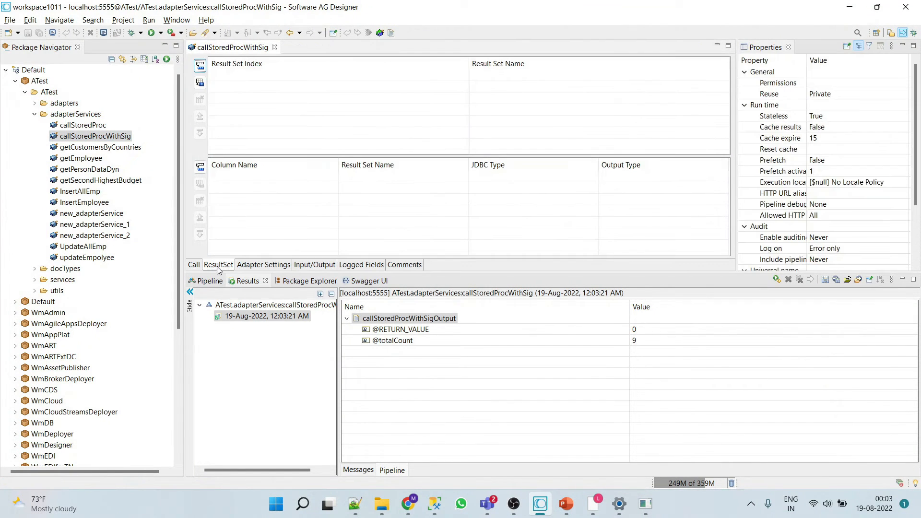
pyautogui.click(199, 66)
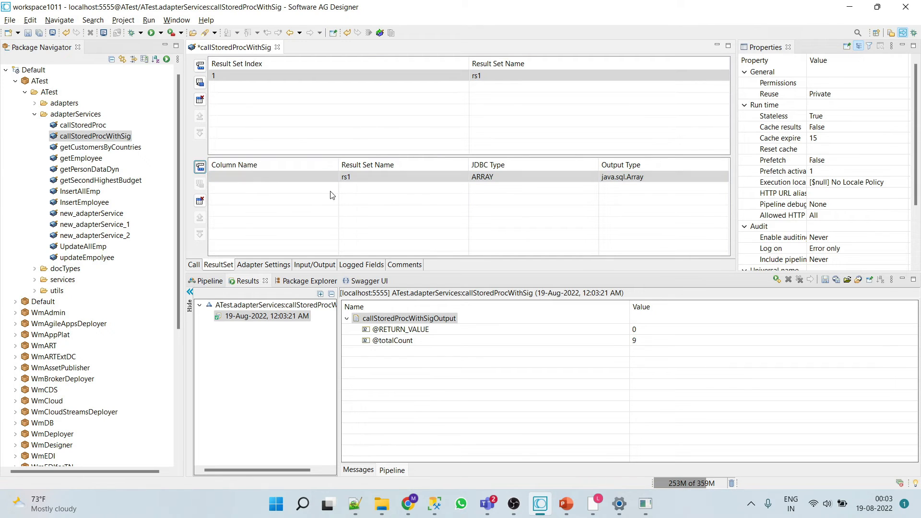
pyautogui.write('fir')
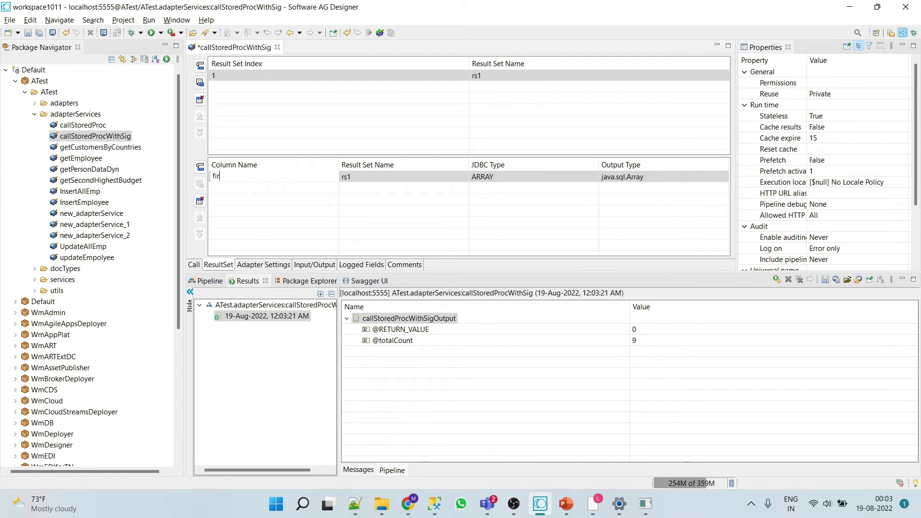
pyautogui.write('stName')
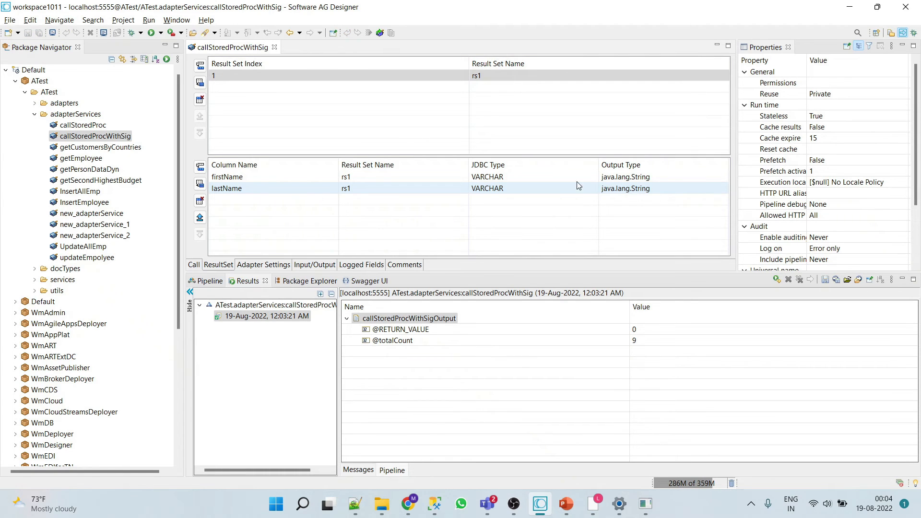
# Rerun the service, inspect rs1's nine person records, and return to the Call tab
pyautogui.rightClick(93, 136)
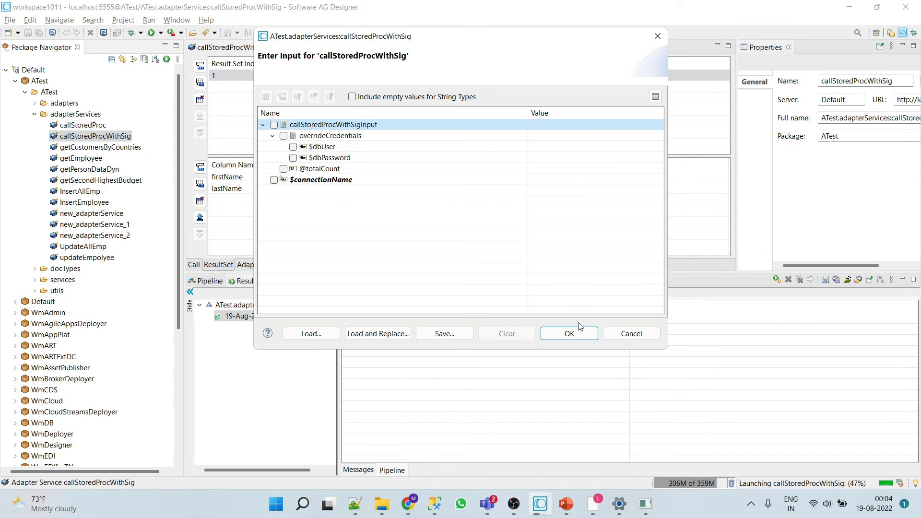
pyautogui.click(567, 333)
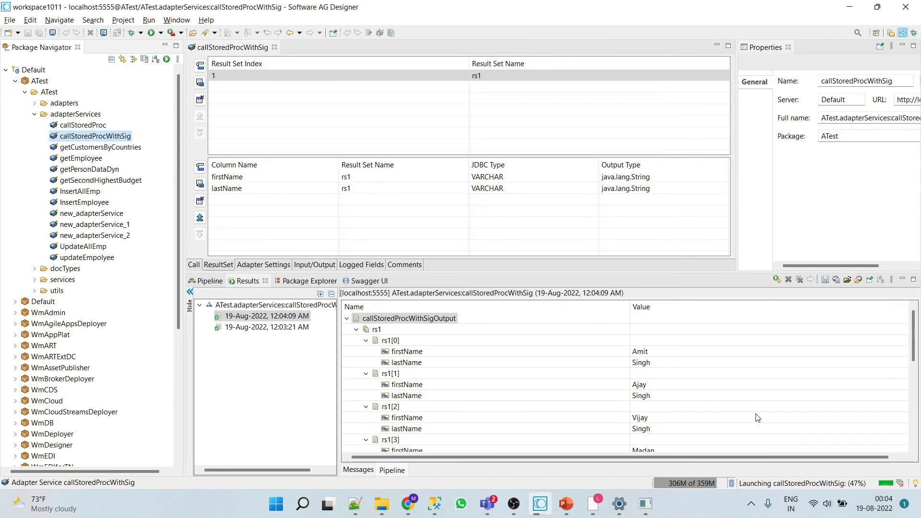
pyautogui.click(356, 329)
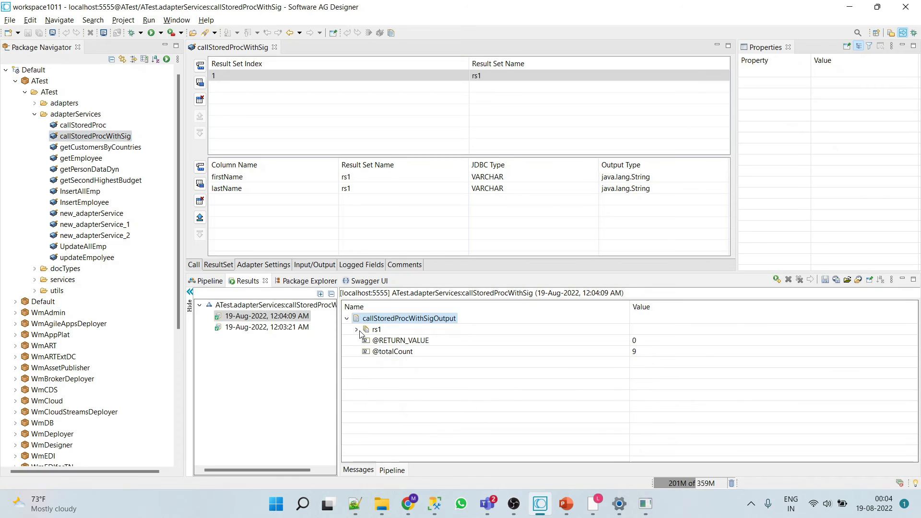
pyautogui.click(356, 329)
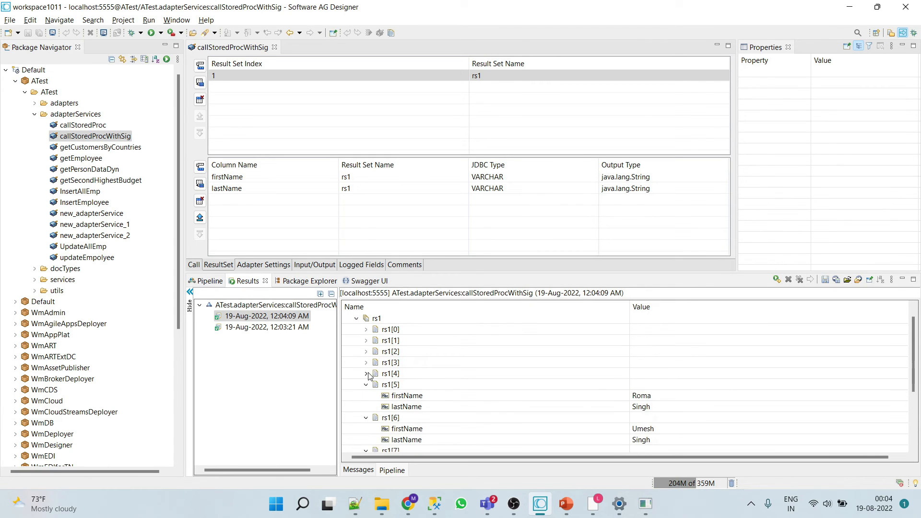
pyautogui.scroll(-3)
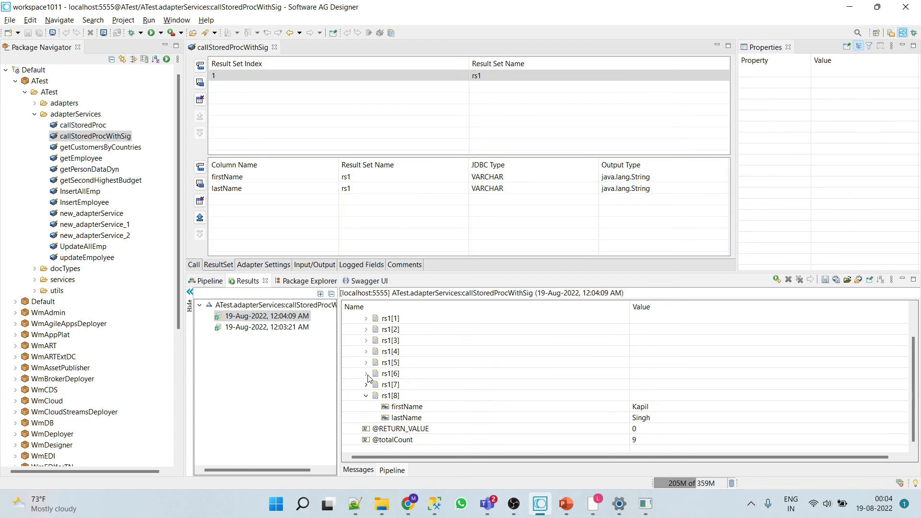
pyautogui.click(355, 319)
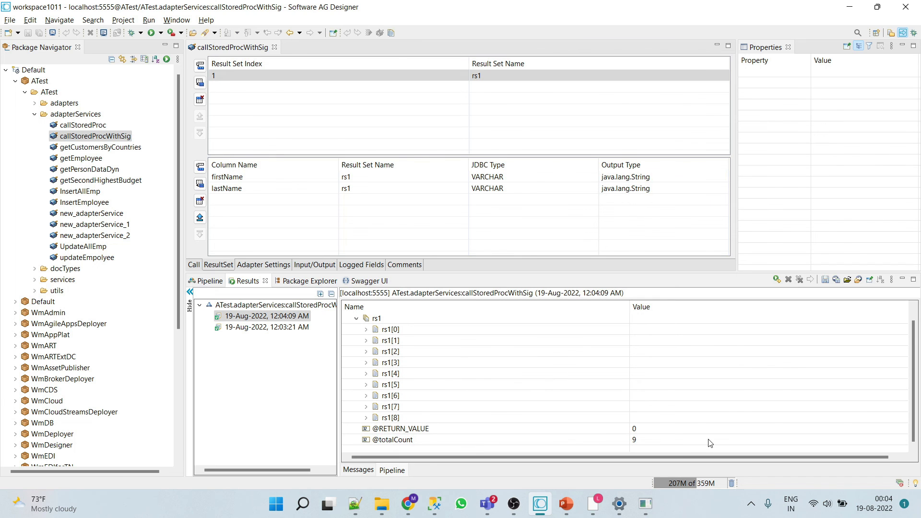
pyautogui.click(194, 264)
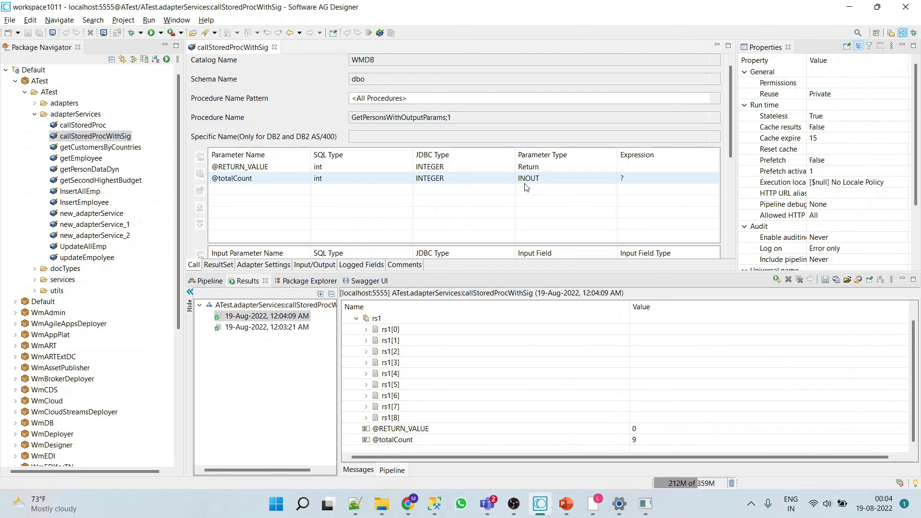